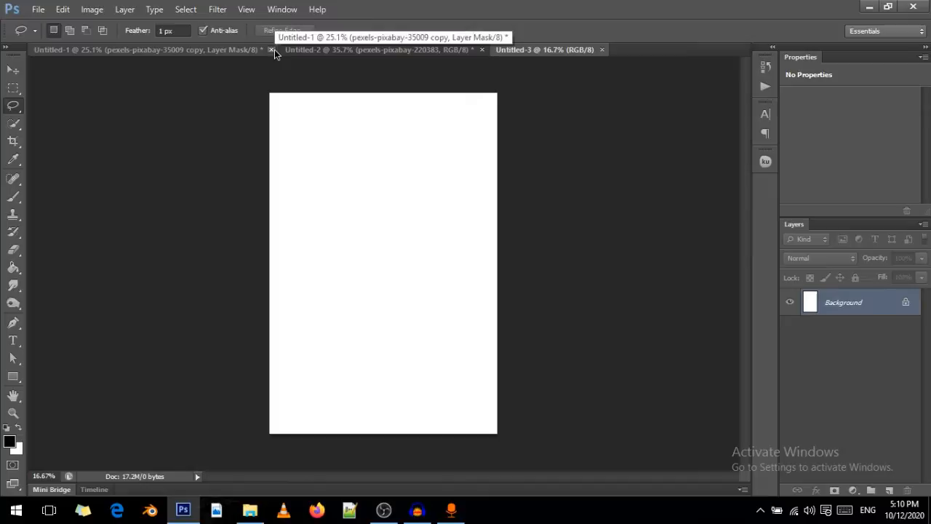
# Close Untitled-1 and Untitled-2 so only the blank Untitled-3 canvas remains.
pyautogui.click(271, 49)
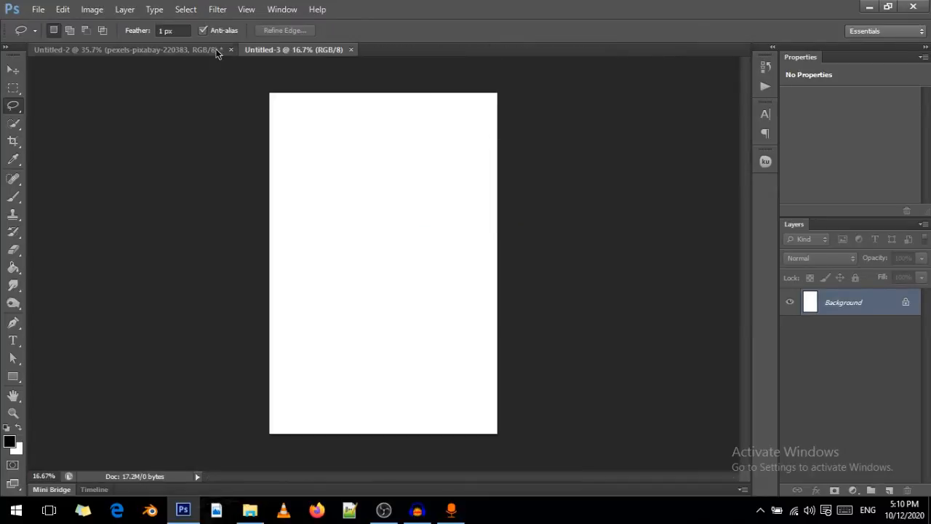
pyautogui.click(230, 49)
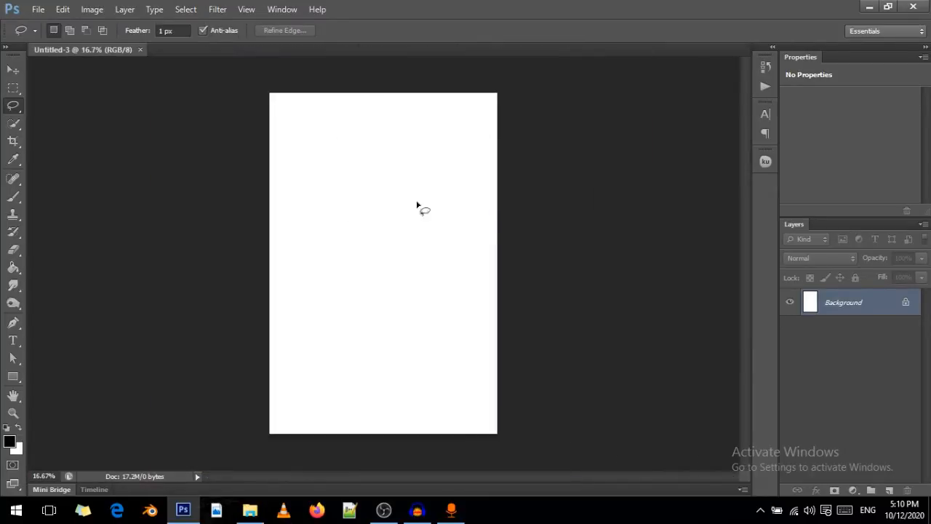
pyautogui.moveTo(234, 167)
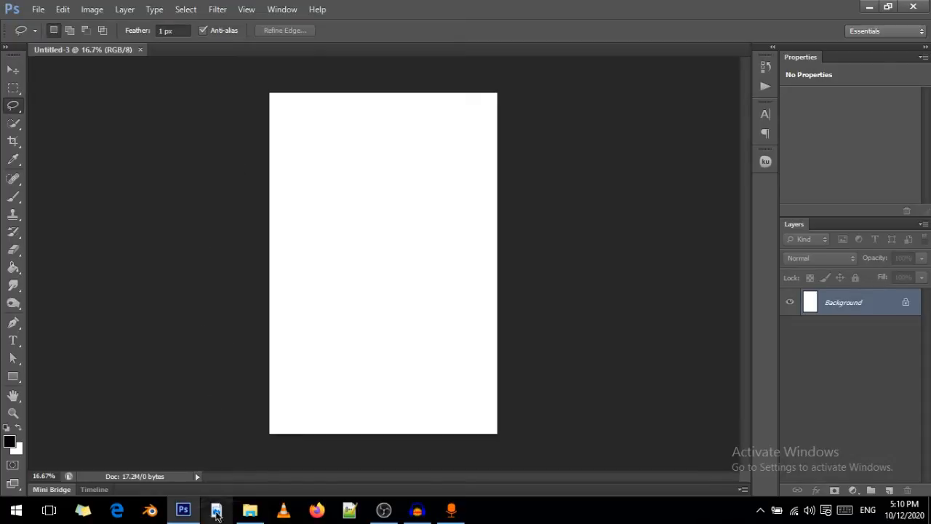
# Browse the project folder in File Explorer with photos shown as large thumbnails.
pyautogui.click(216, 509)
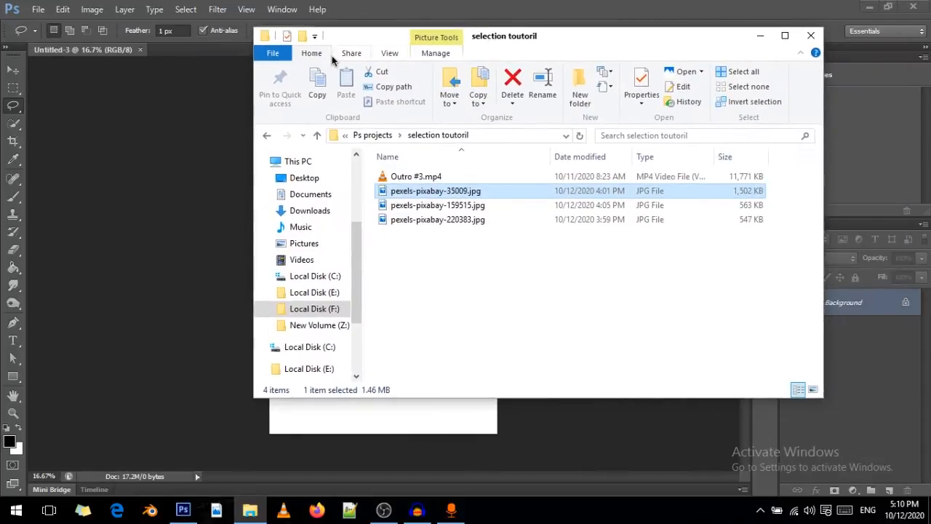
pyautogui.click(390, 52)
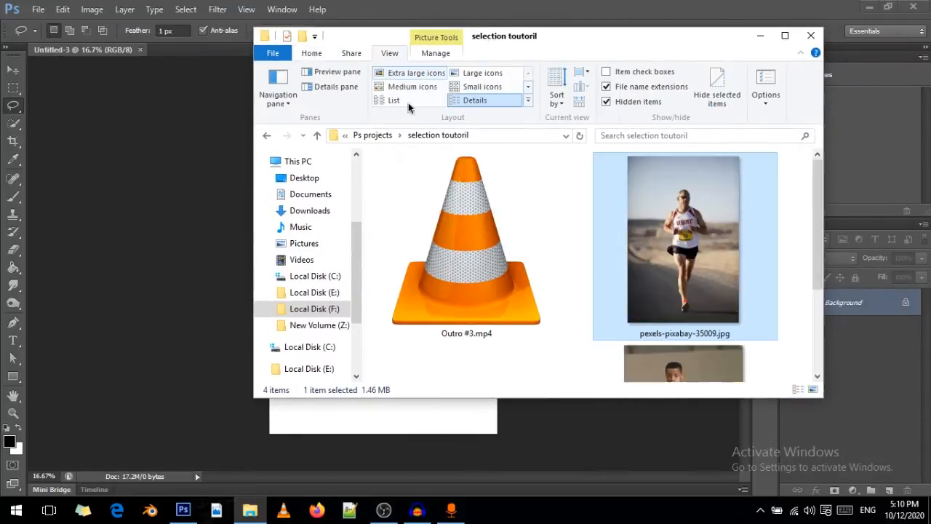
pyautogui.click(474, 99)
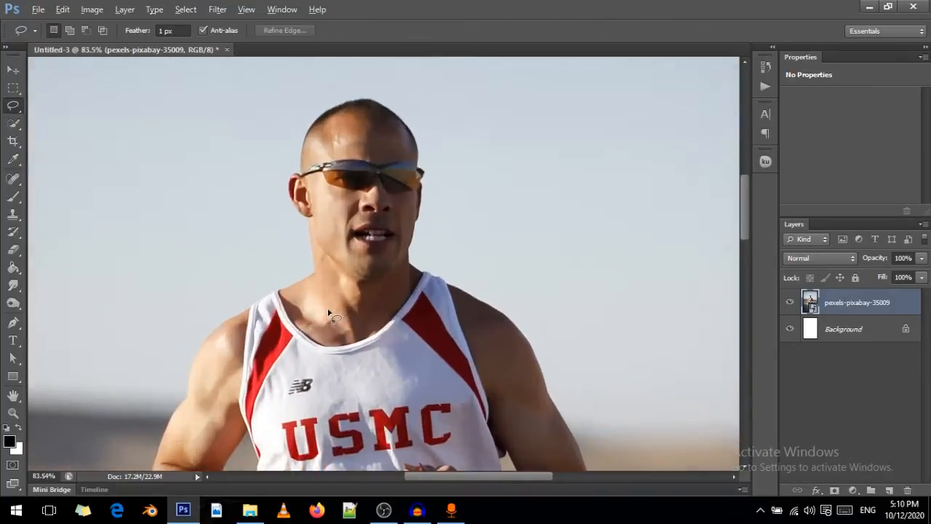
# Zoom out to see more of the placed runner photo.
pyautogui.scroll(-3)
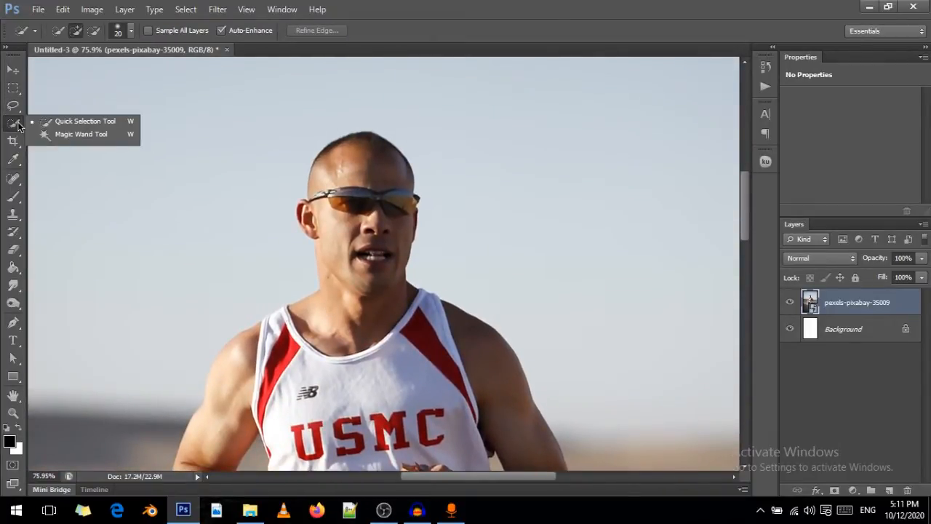
# Make the Quick Selection Tool active for picking out the runner.
pyautogui.click(13, 125)
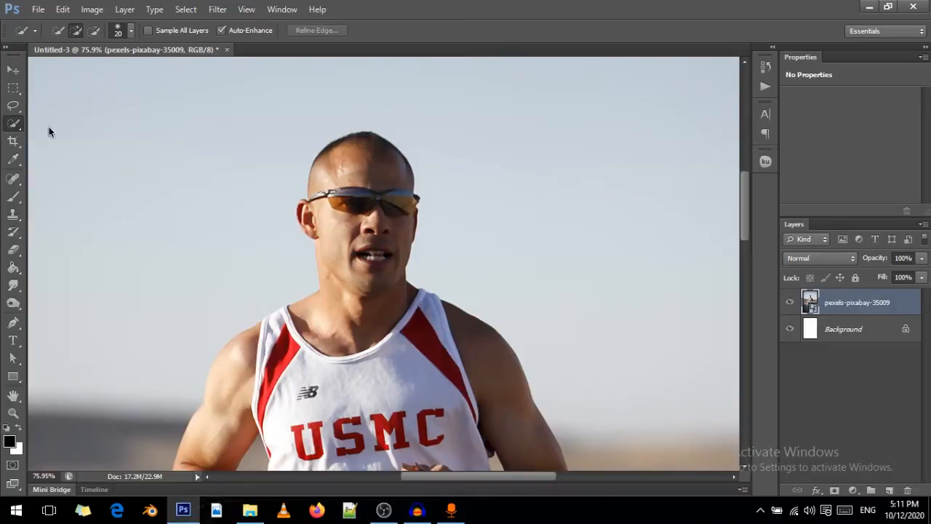
pyautogui.moveTo(64, 141)
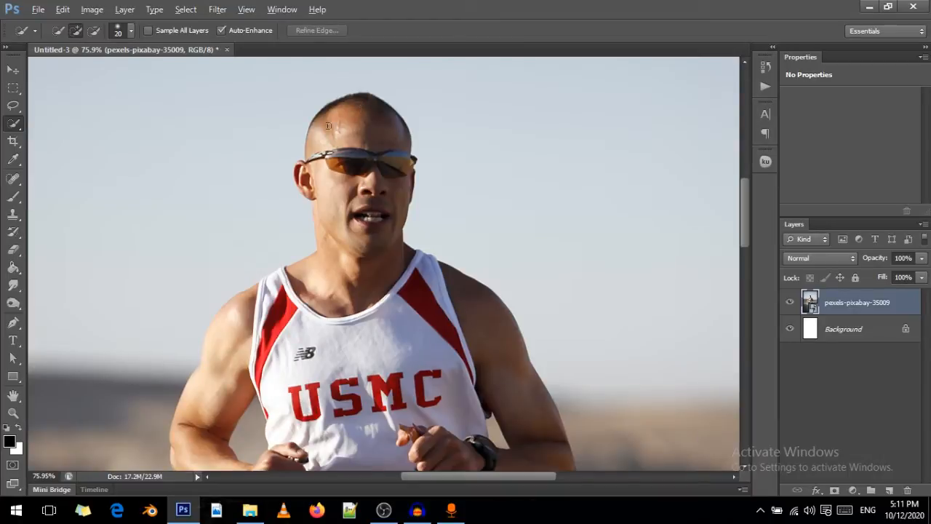
pyautogui.moveTo(109, 137)
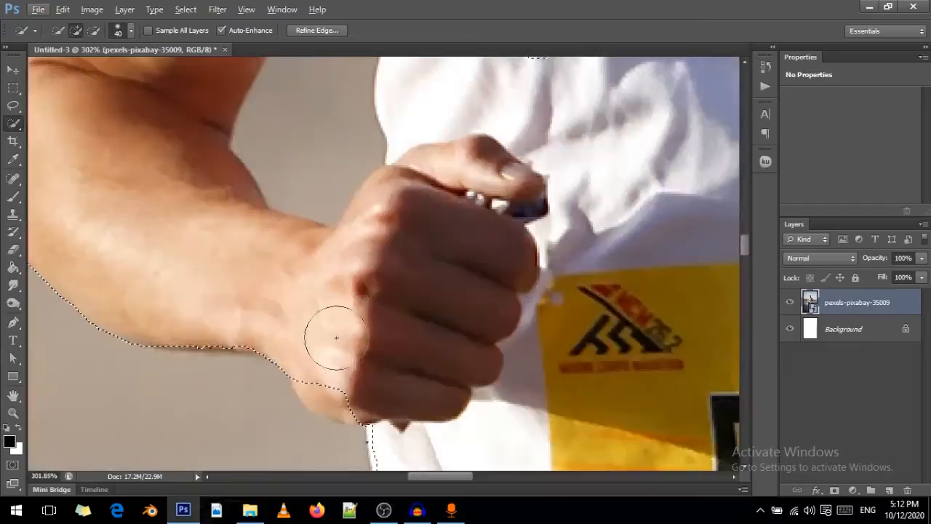
# Extend the selection around the runner's fist and clean it up between arm and torso.
pyautogui.moveTo(336, 338); pyautogui.dragTo(337, 386)
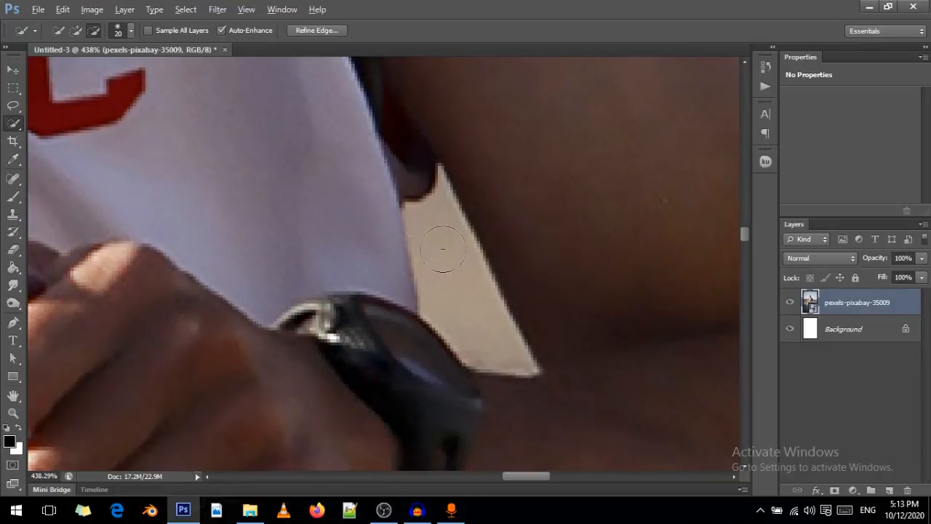
pyautogui.moveTo(444, 250); pyautogui.dragTo(425, 323)
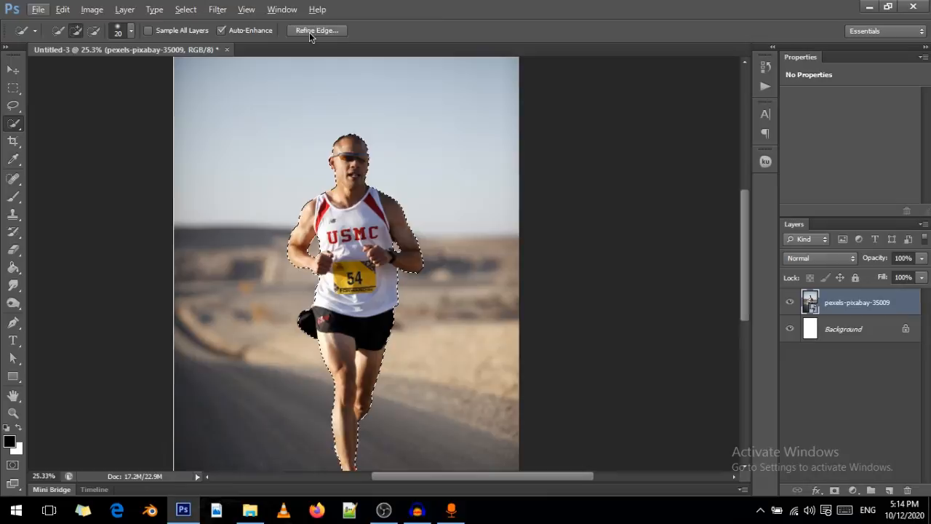
# Use Refine Edge to output the runner selection as a New Layer with Layer Mask.
pyautogui.click(317, 29)
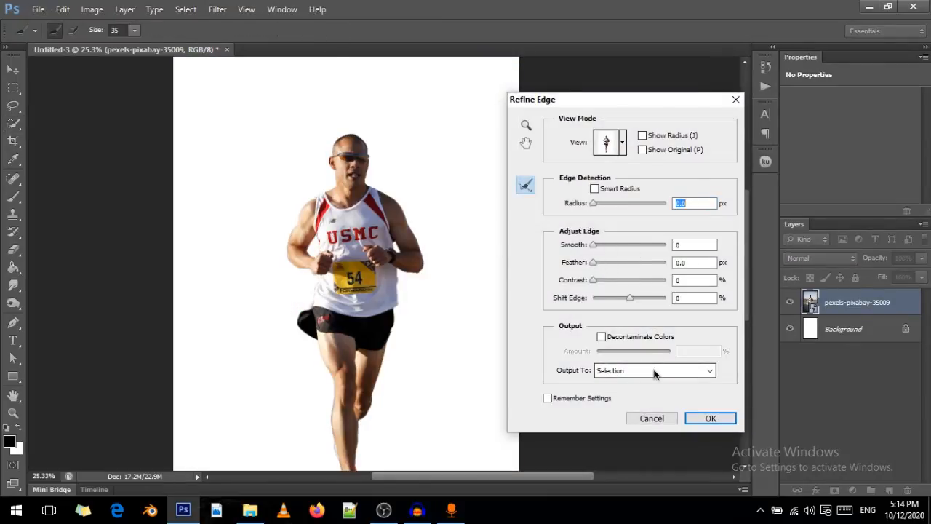
pyautogui.click(652, 371)
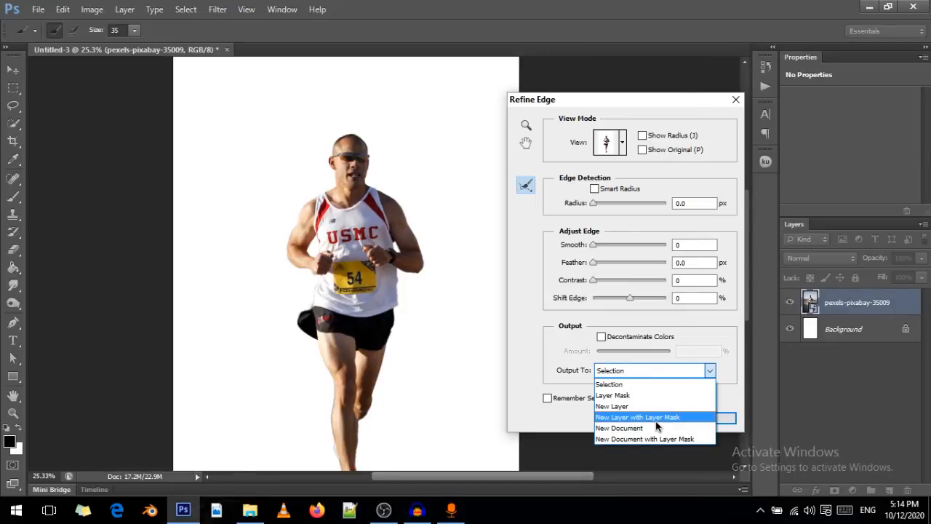
pyautogui.click(637, 417)
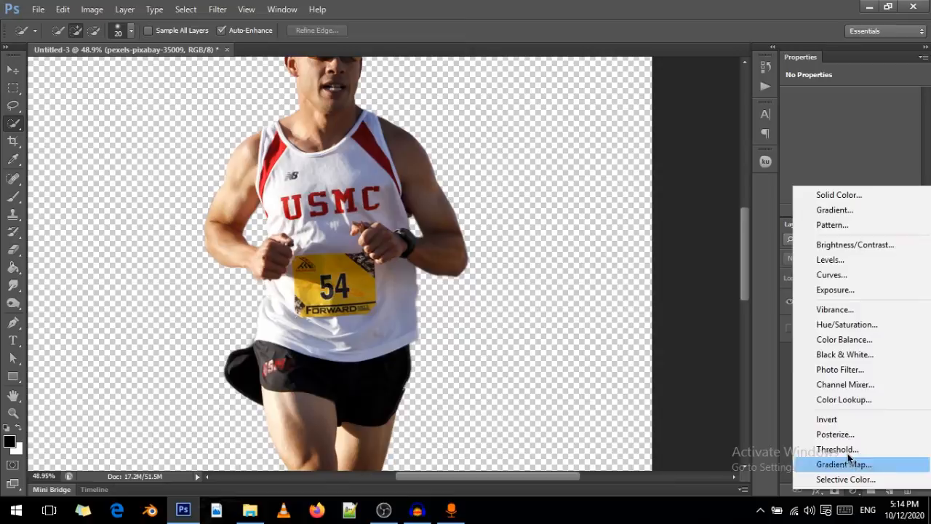
pyautogui.moveTo(835, 209)
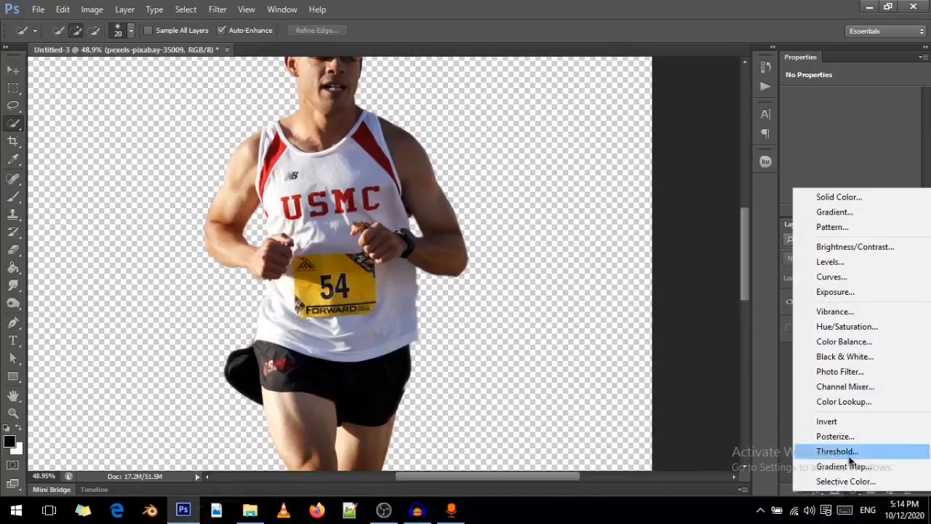
# Add a Solid Color fill layer set to black 000000 beneath the runner cutout.
pyautogui.click(838, 197)
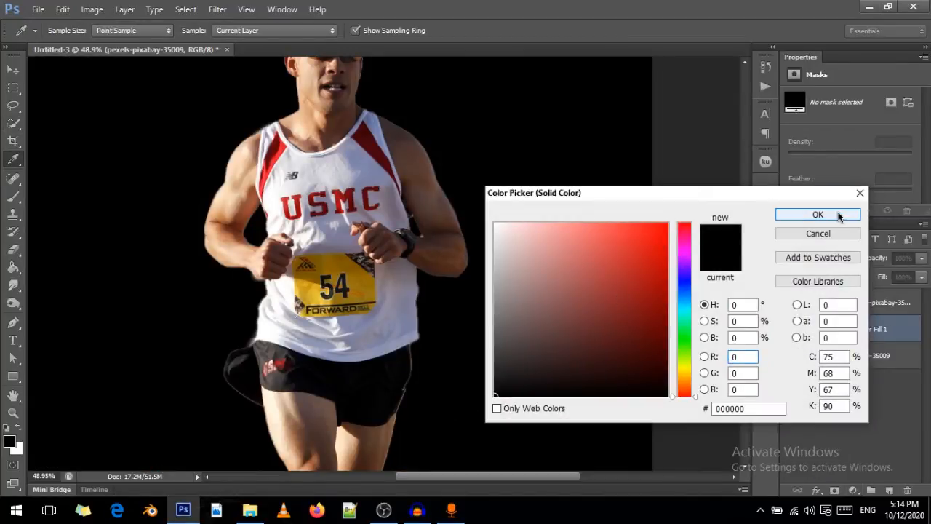
pyautogui.click(818, 214)
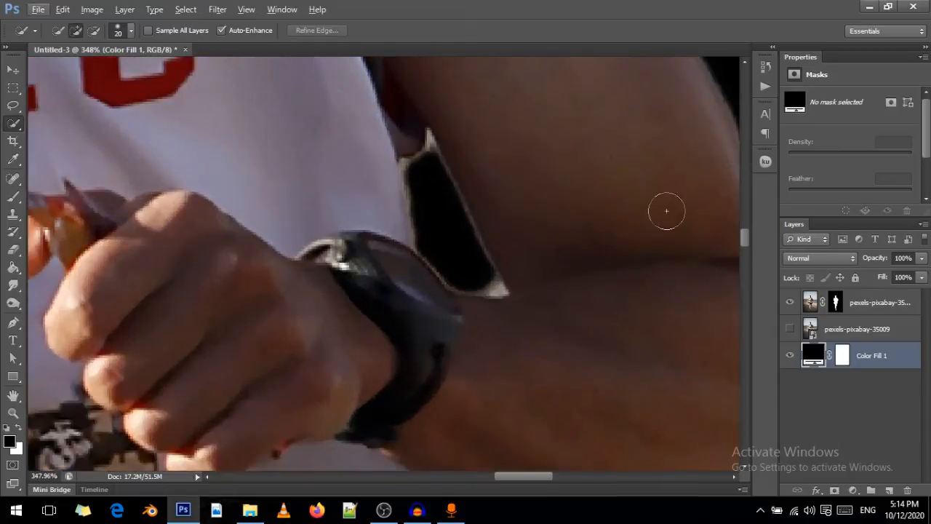
# Target the runner copy layer's mask for brush editing.
pyautogui.click(835, 301)
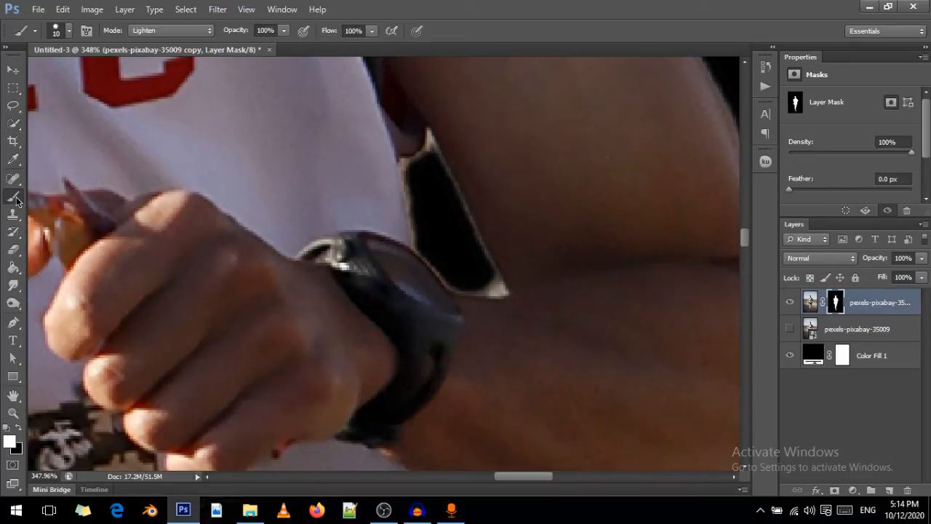
pyautogui.moveTo(481, 280)
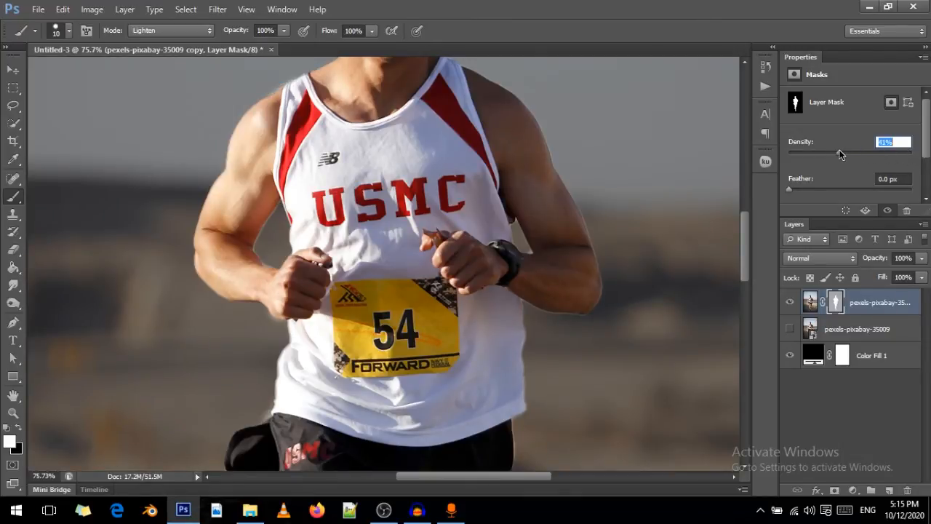
# Lower the runner mask's Density to about half so the desert background shows through.
pyautogui.moveTo(822, 154); pyautogui.dragTo(837, 154)
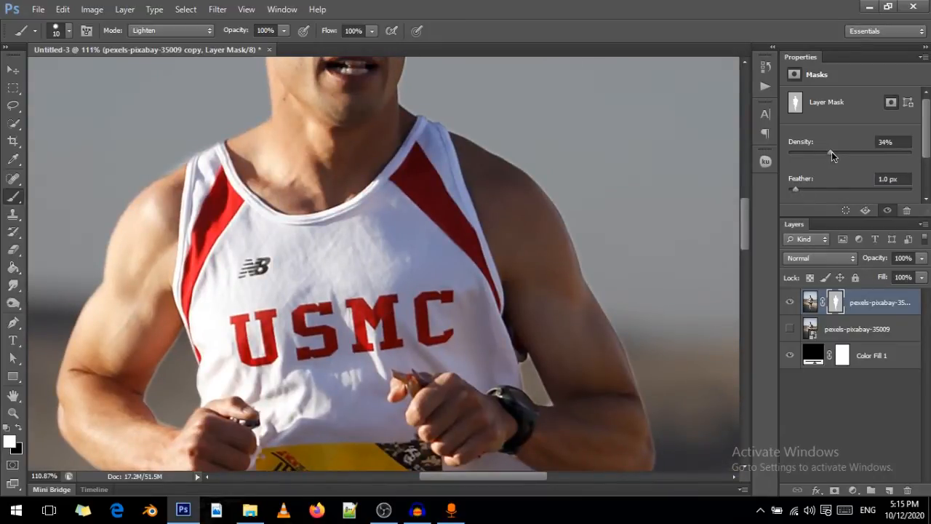
pyautogui.moveTo(832, 154); pyautogui.dragTo(910, 155)
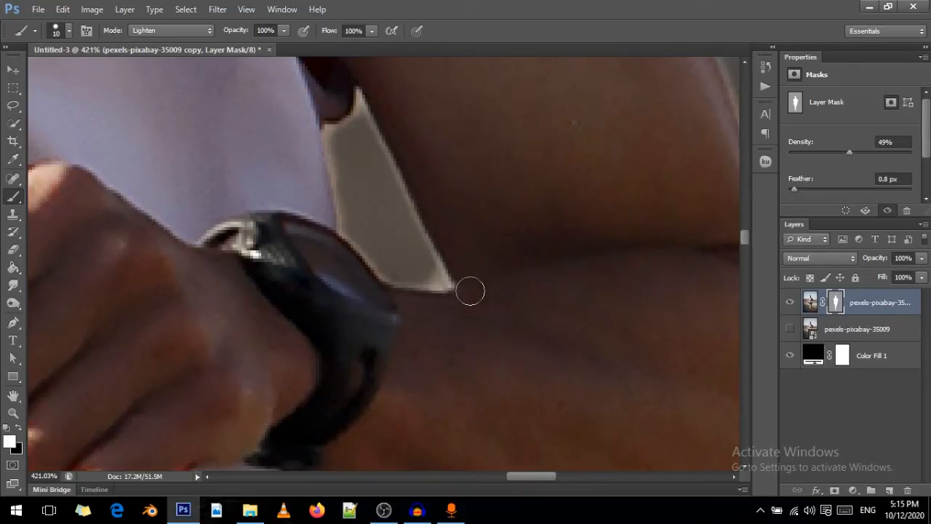
pyautogui.moveTo(349, 184)
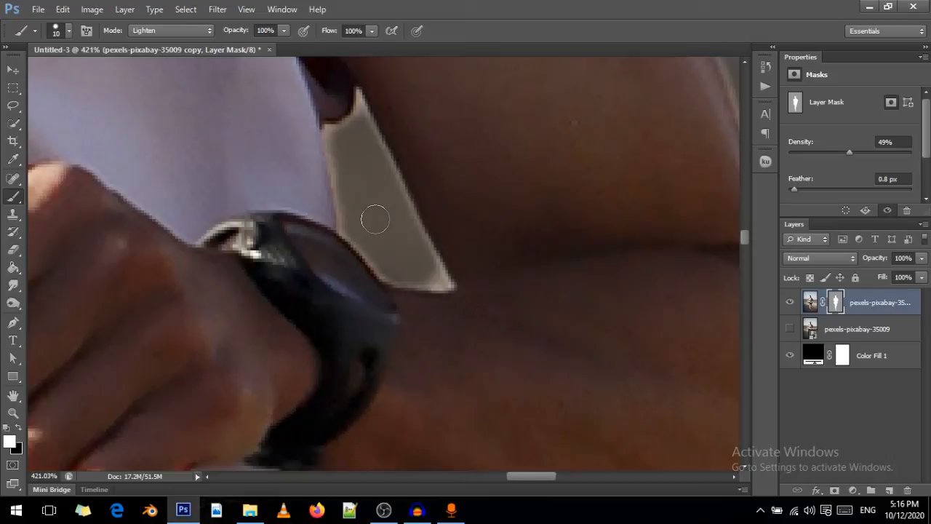
pyautogui.moveTo(376, 211)
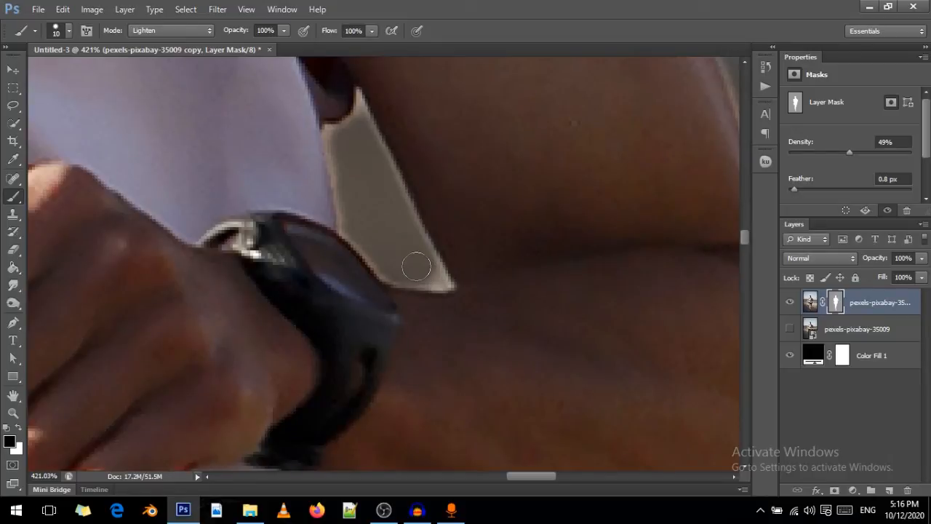
pyautogui.moveTo(348, 148)
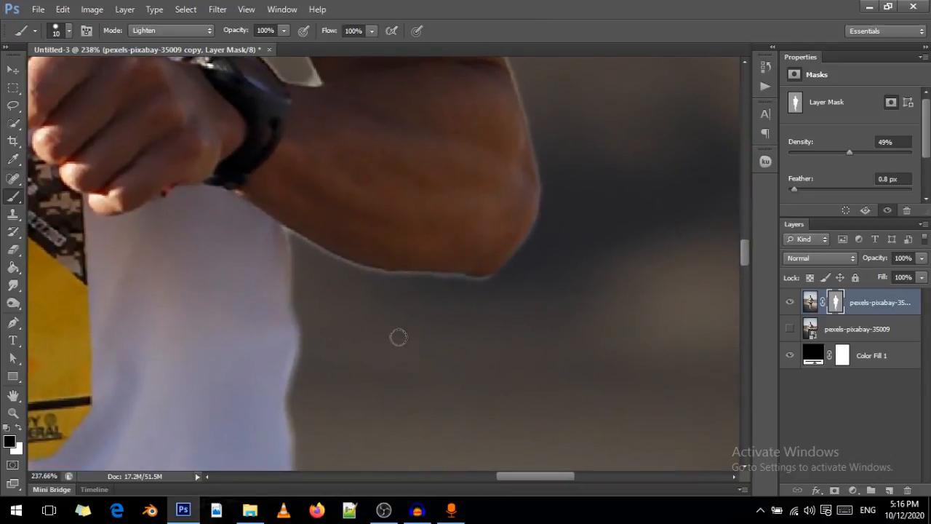
pyautogui.moveTo(381, 299)
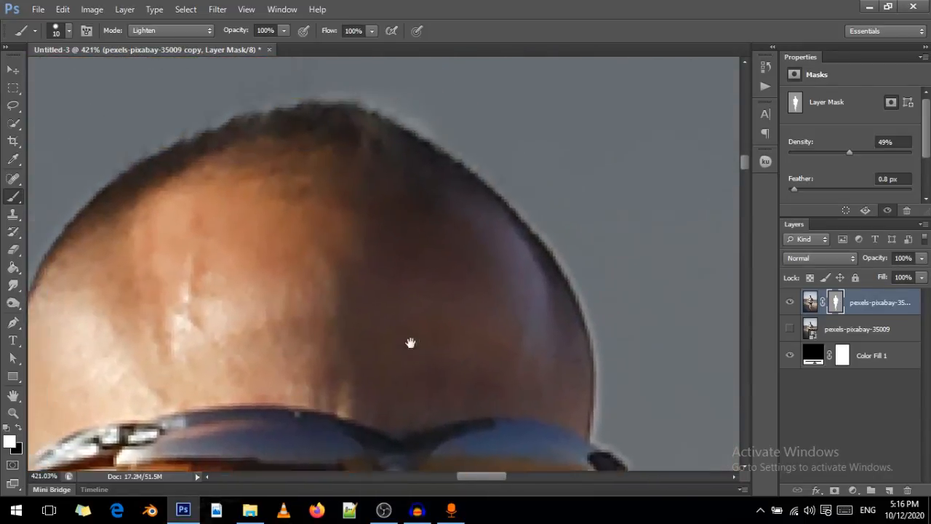
# Pan past the ear, sunglasses and shoulder, then paint the mask along the singlet's edge.
pyautogui.moveTo(411, 342); pyautogui.dragTo(469, 210)
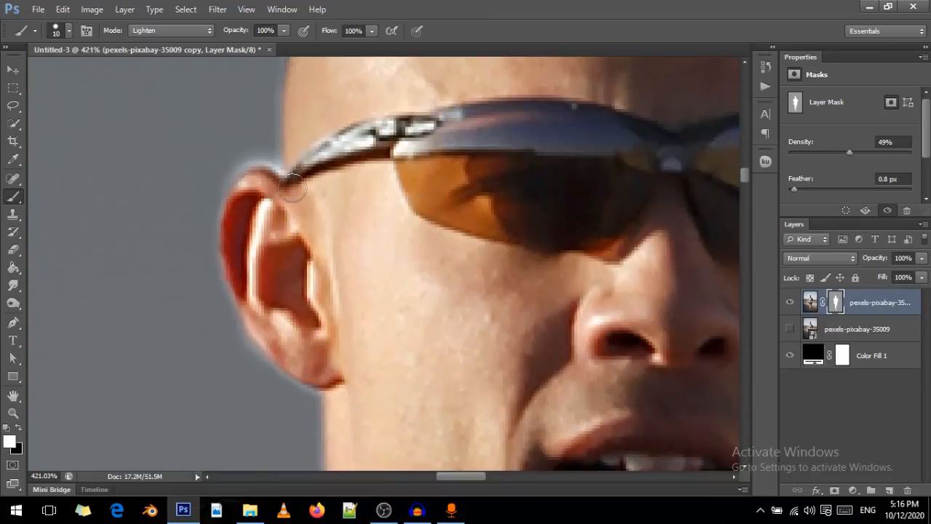
pyautogui.moveTo(294, 187); pyautogui.dragTo(282, 348)
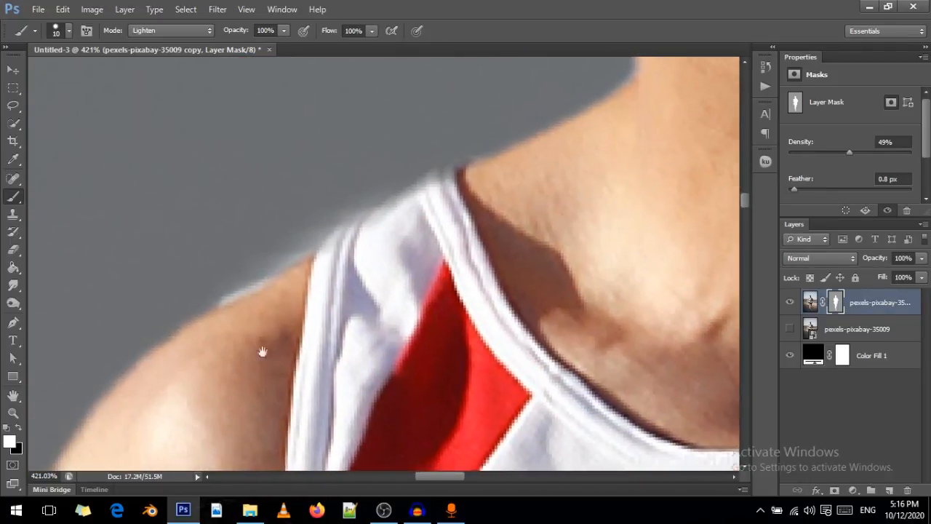
pyautogui.moveTo(262, 351); pyautogui.dragTo(238, 304)
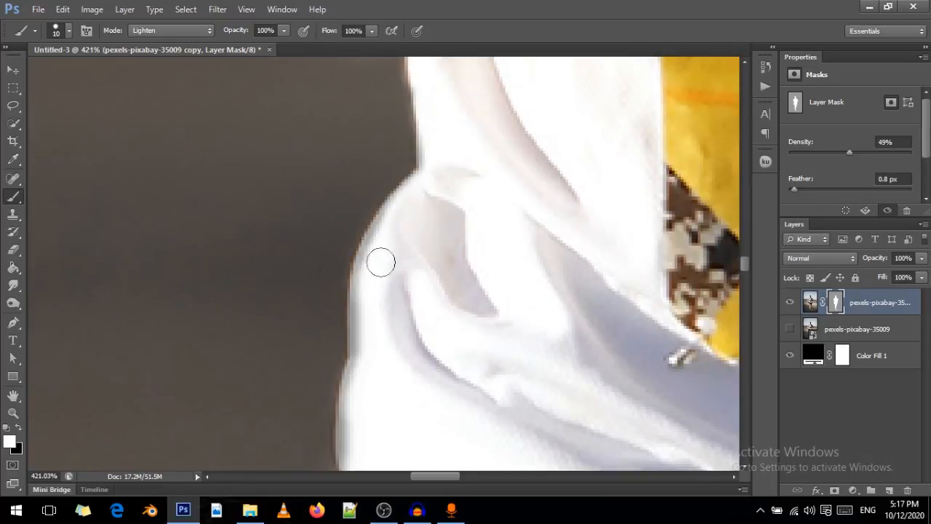
pyautogui.moveTo(382, 262); pyautogui.dragTo(364, 405)
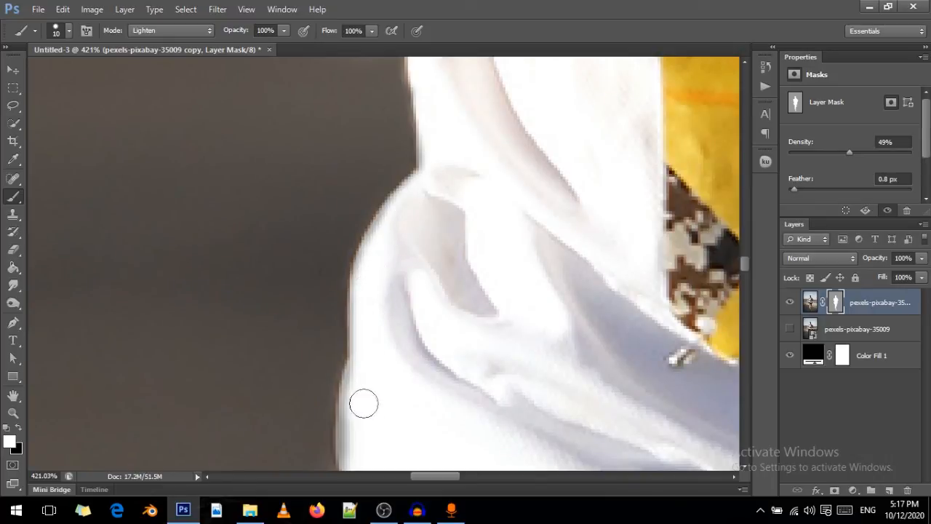